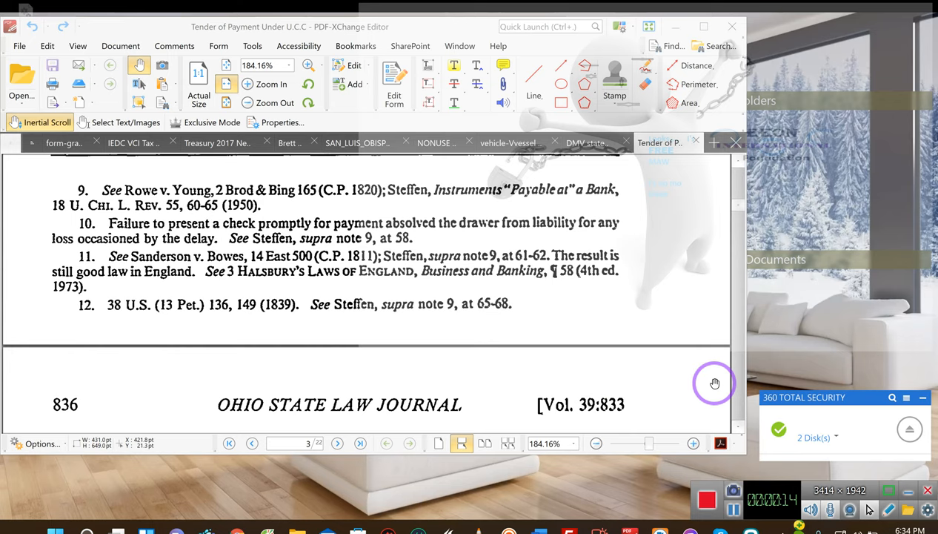
pyautogui.moveTo(655, 321)
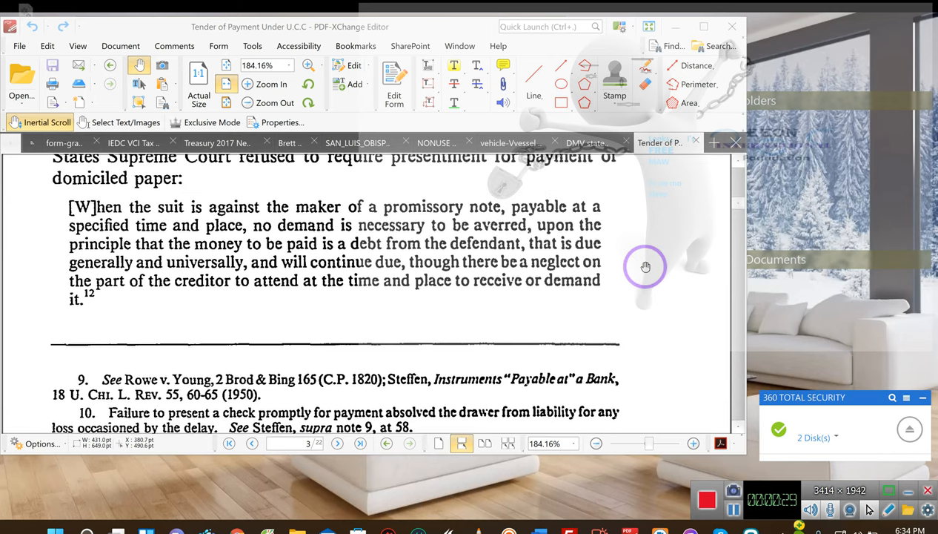
pyautogui.moveTo(697, 297)
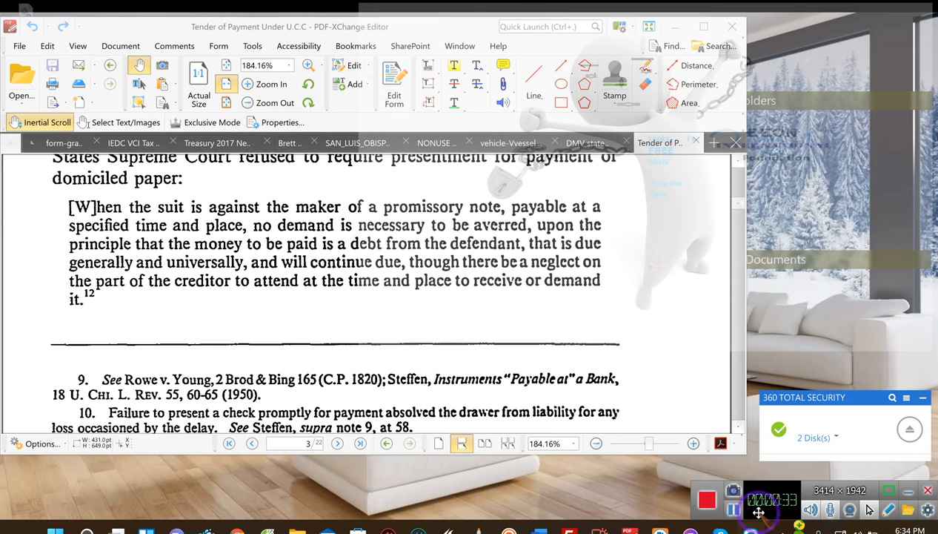
pyautogui.moveTo(728, 341)
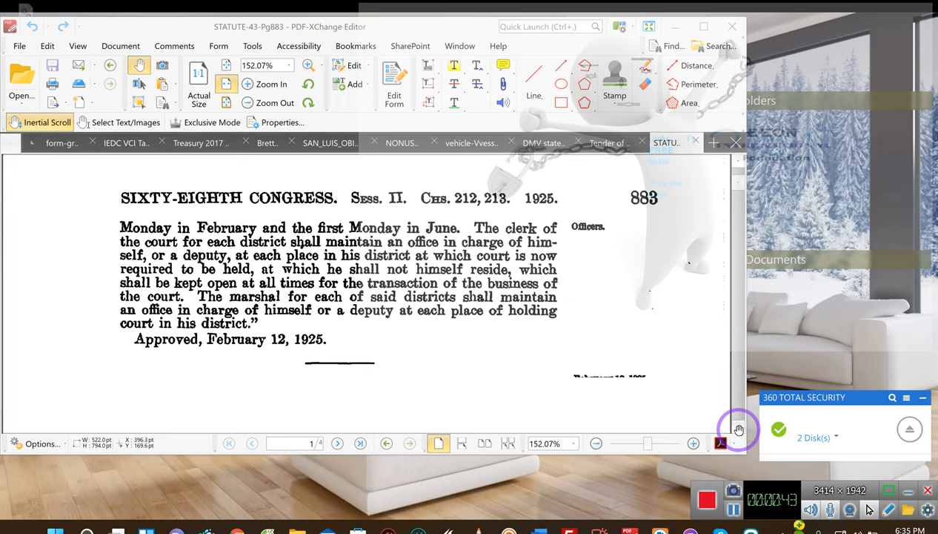
pyautogui.moveTo(142, 212)
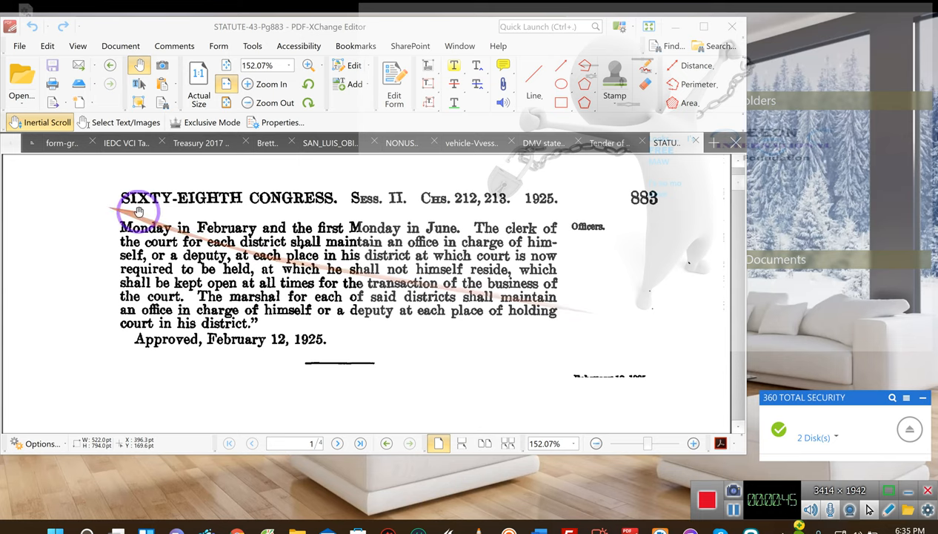
# Scroll down page 883 of the 1925 statute to the five days' written notice provision.
pyautogui.scroll(-3)
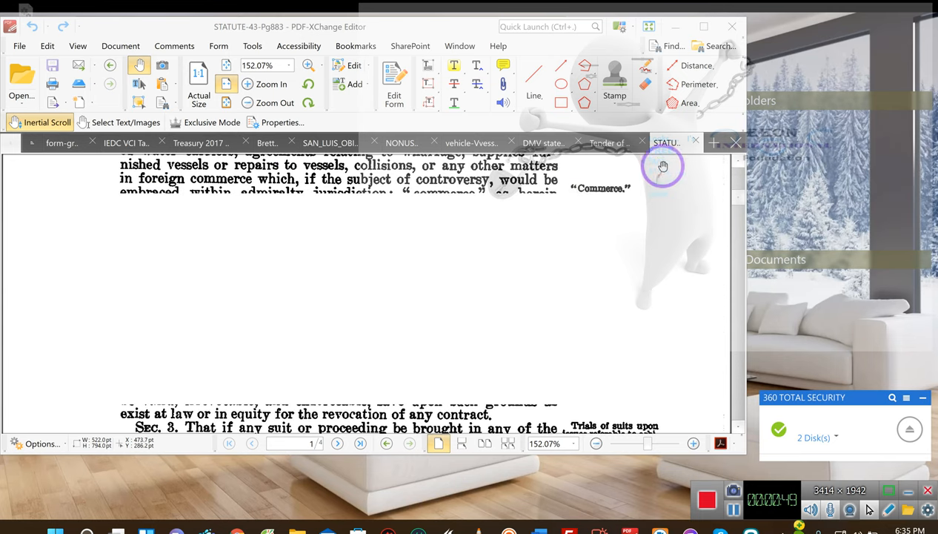
pyautogui.moveTo(709, 400)
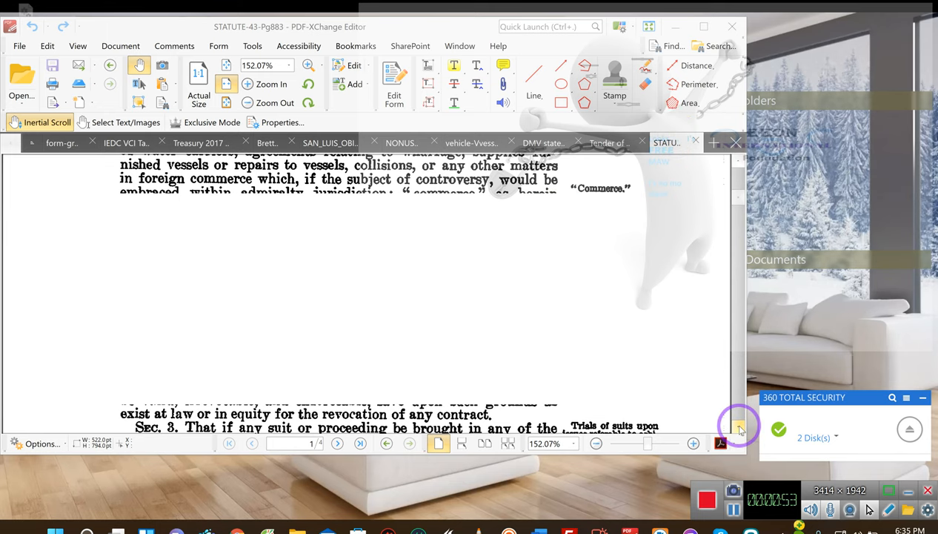
pyautogui.scroll(-3)
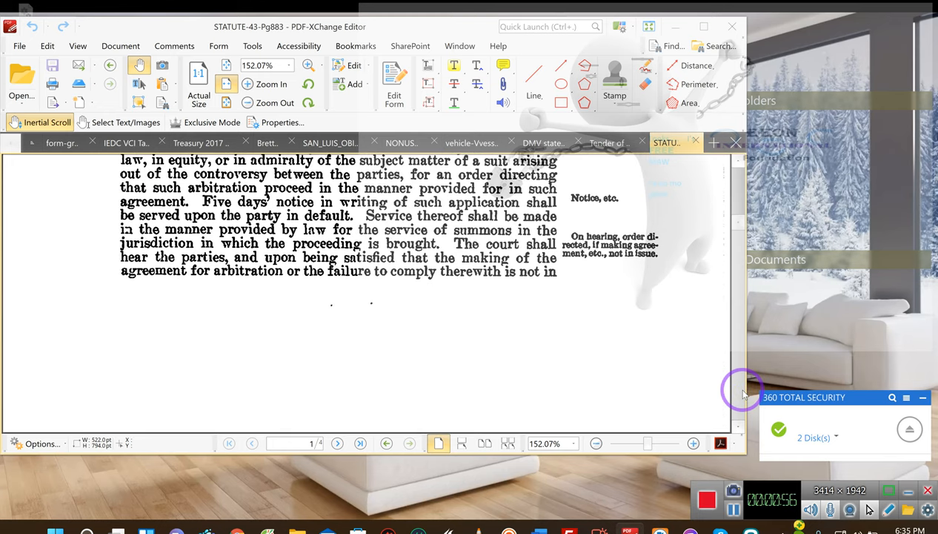
pyautogui.moveTo(742, 365)
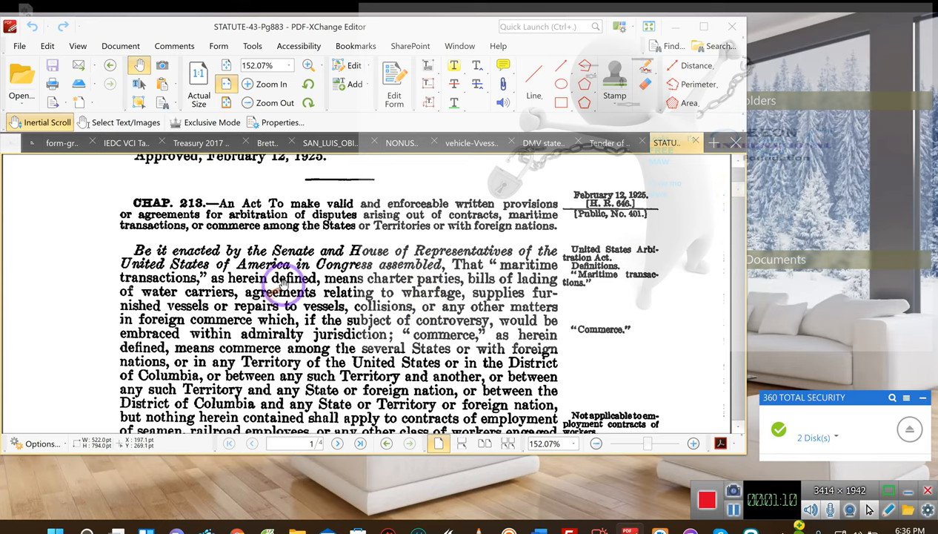
pyautogui.moveTo(184, 287)
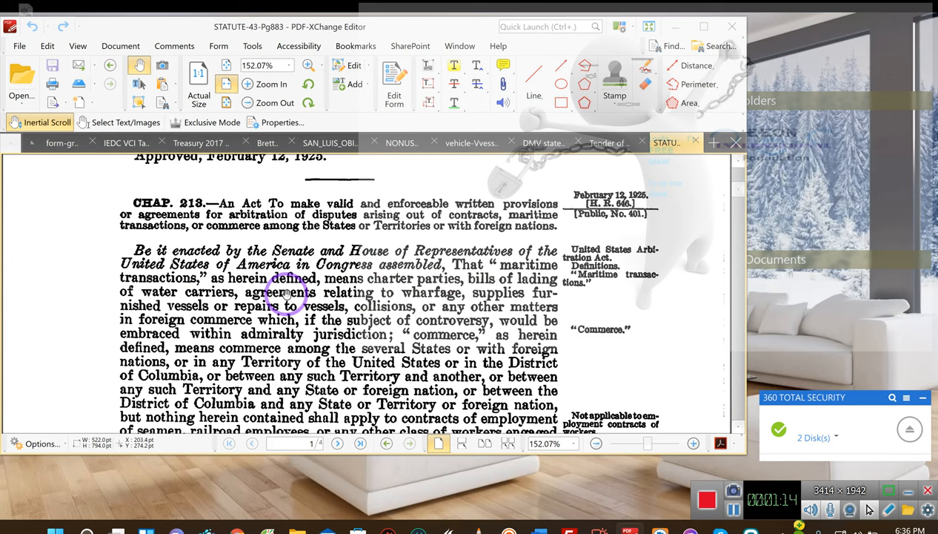
pyautogui.moveTo(403, 285)
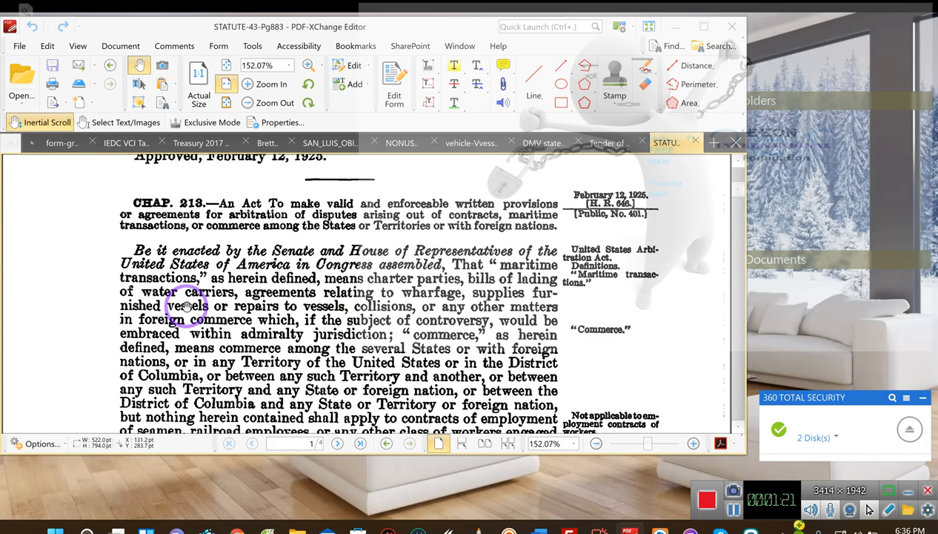
pyautogui.moveTo(430, 295)
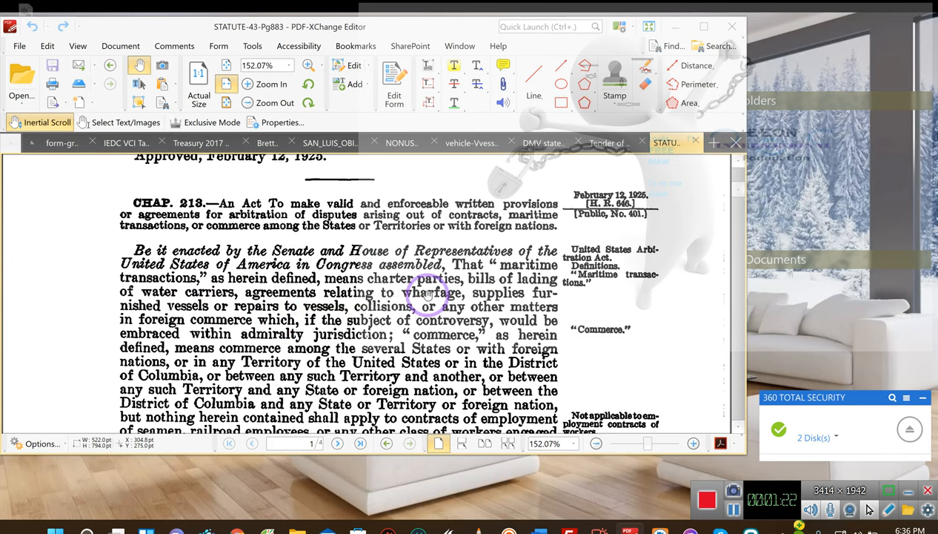
pyautogui.moveTo(494, 308)
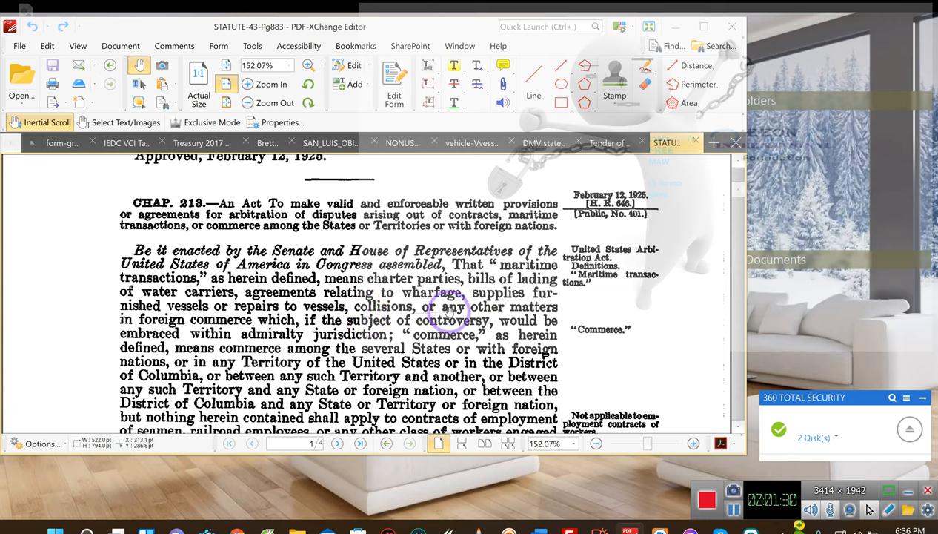
pyautogui.moveTo(330, 334)
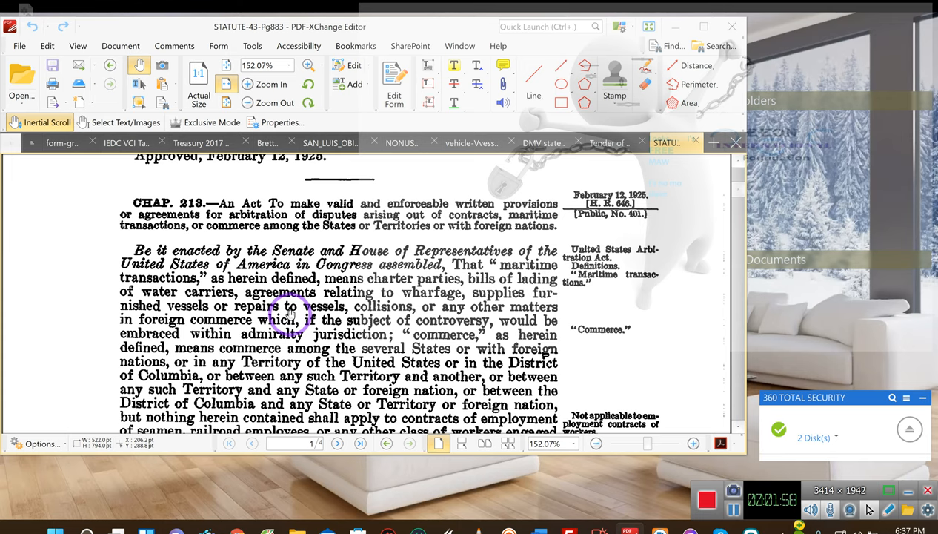
# Scroll from the opening of Chapter 213 down through Sections 2–4 toward page 884.
pyautogui.scroll(-3)
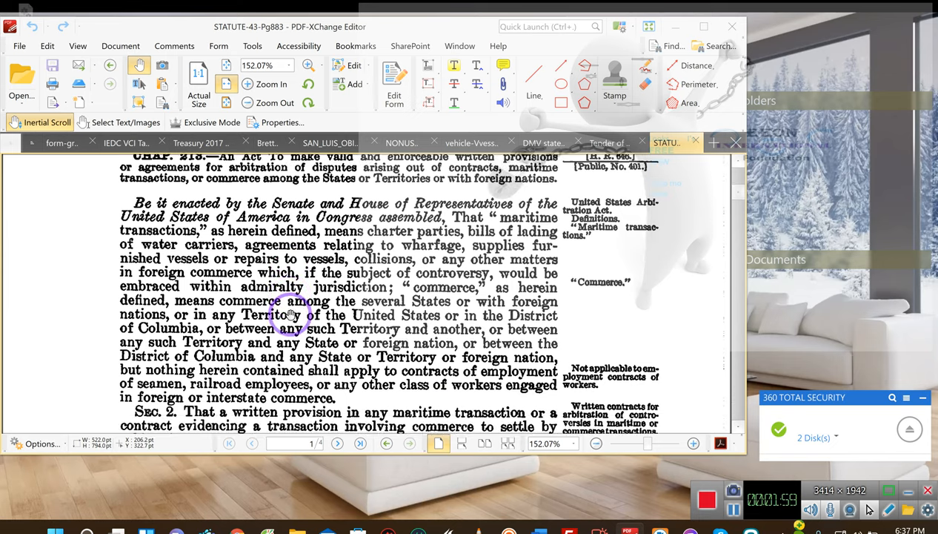
pyautogui.scroll(-3)
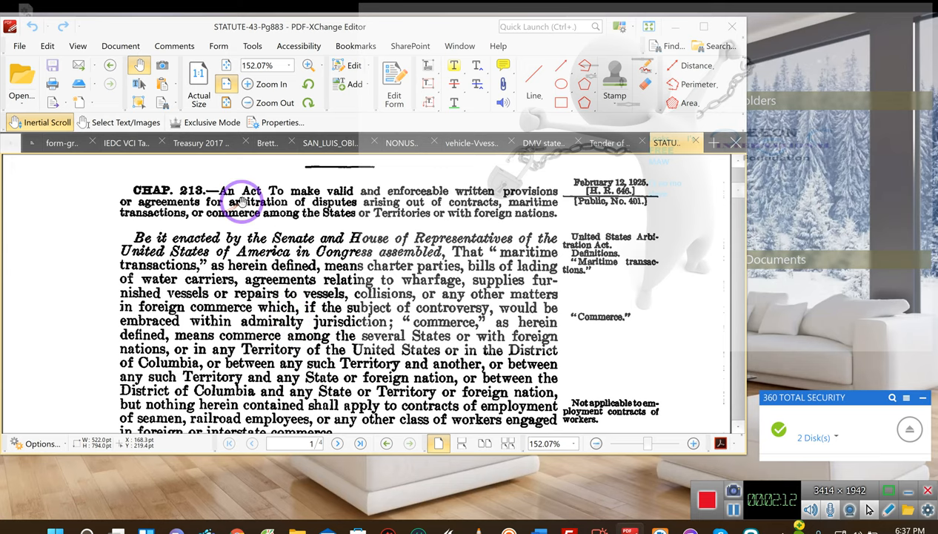
pyautogui.moveTo(422, 212)
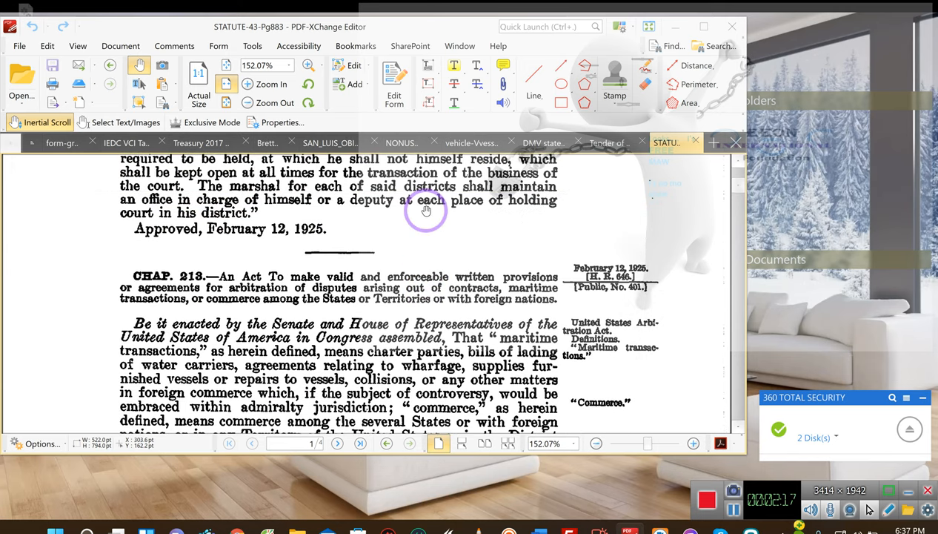
pyautogui.scroll(-3)
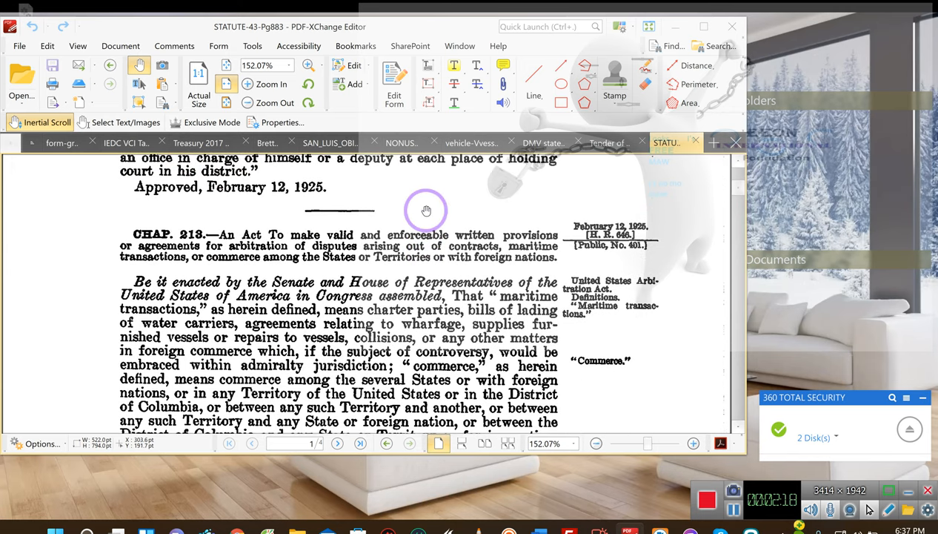
pyautogui.scroll(-3)
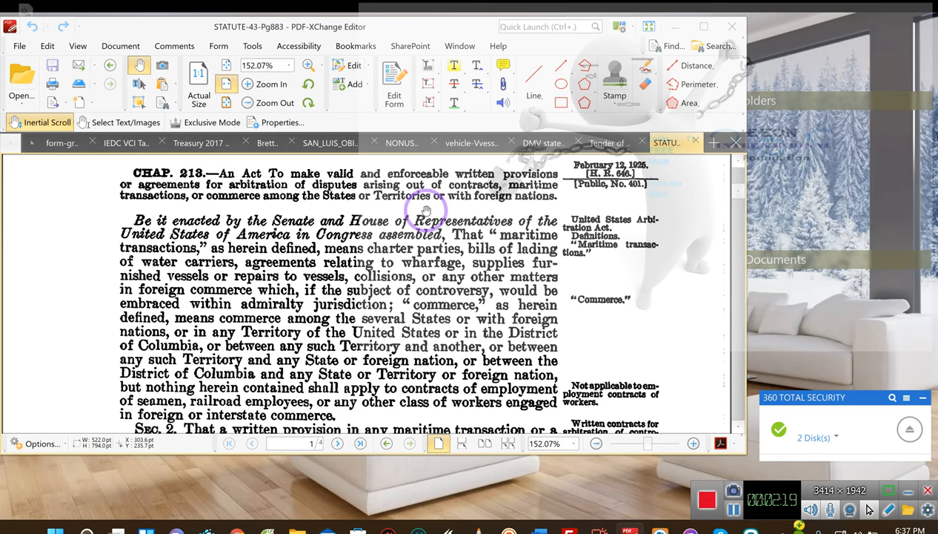
pyautogui.scroll(-3)
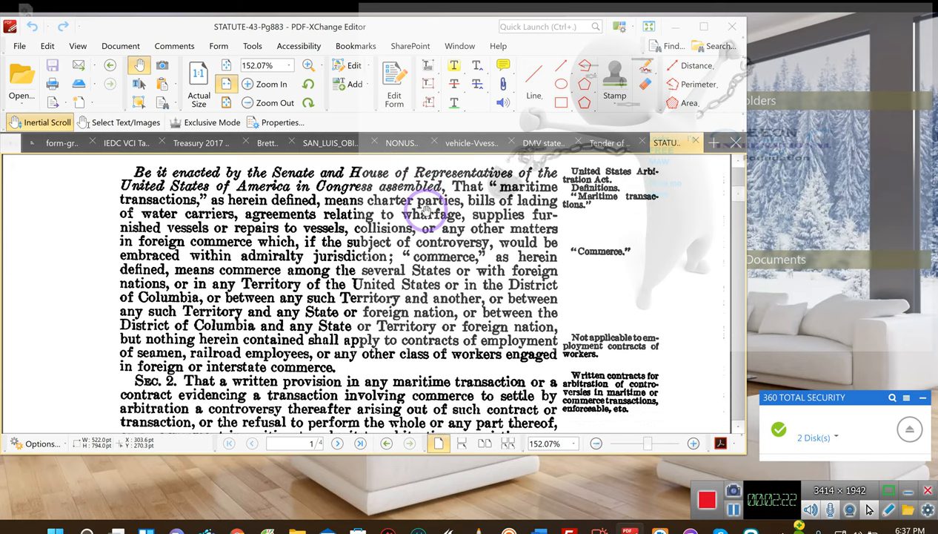
pyautogui.scroll(-3)
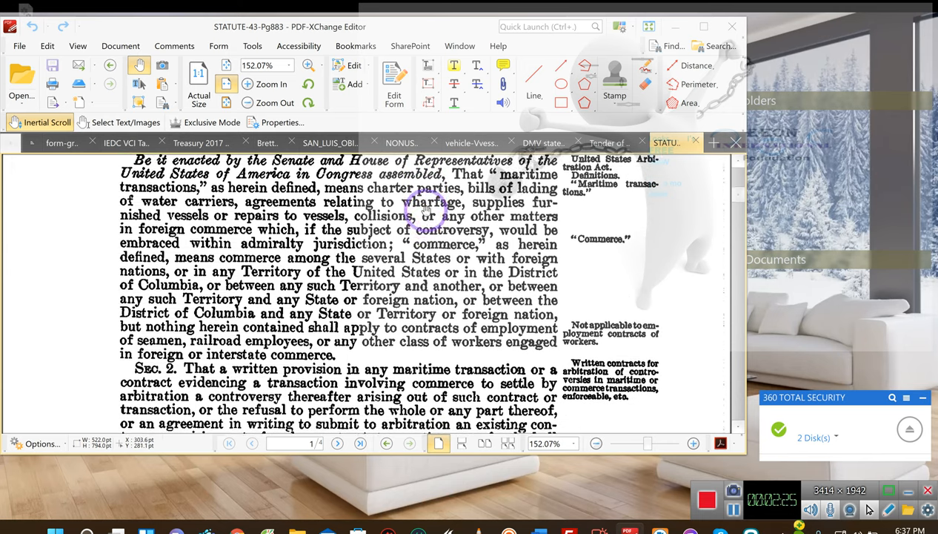
pyautogui.scroll(-3)
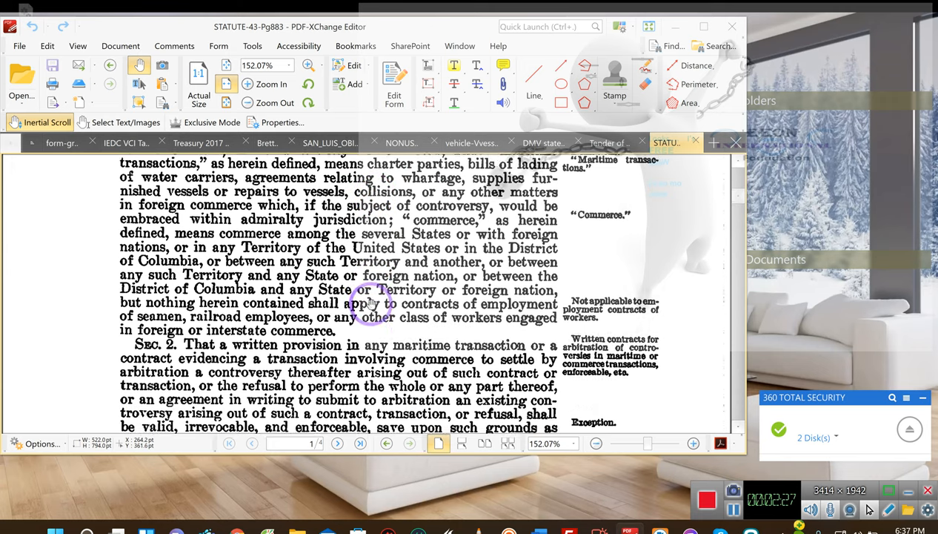
pyautogui.scroll(-3)
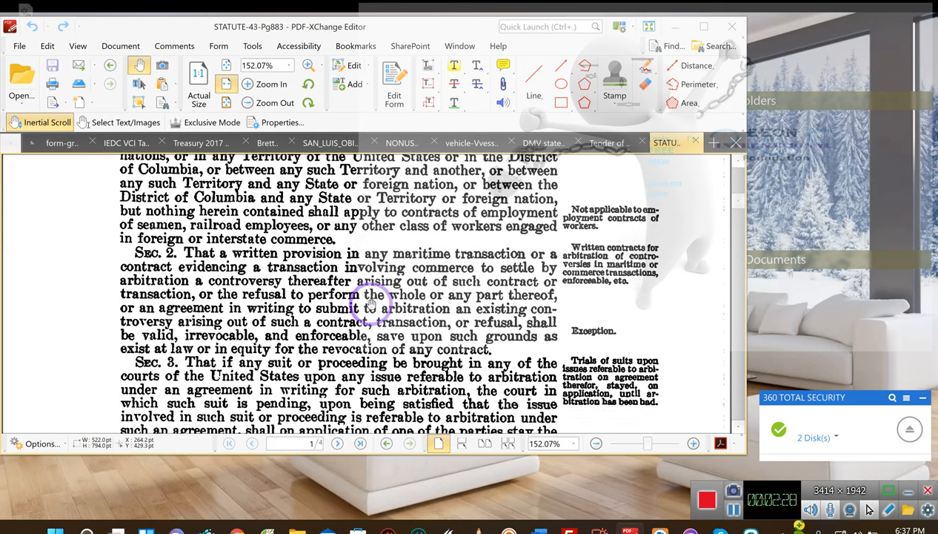
pyautogui.scroll(-3)
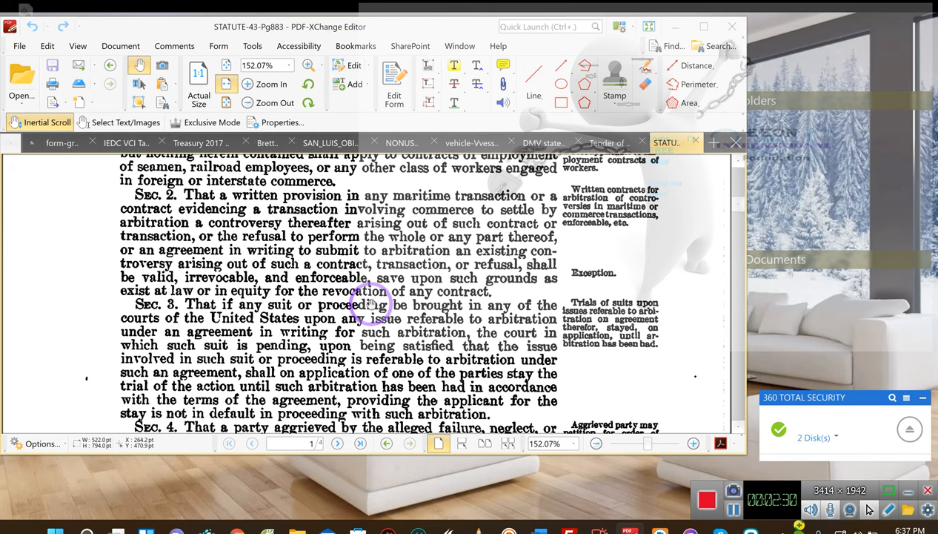
pyautogui.scroll(-3)
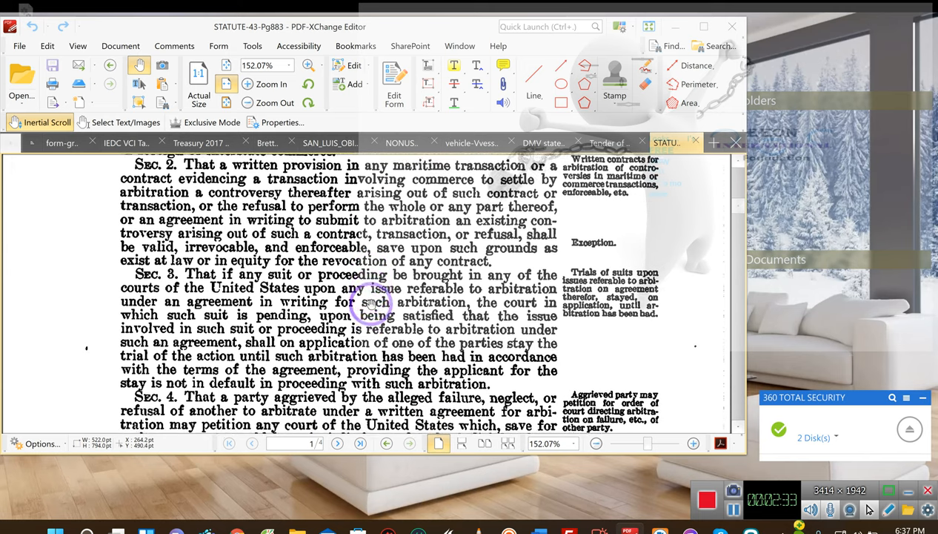
pyautogui.scroll(-3)
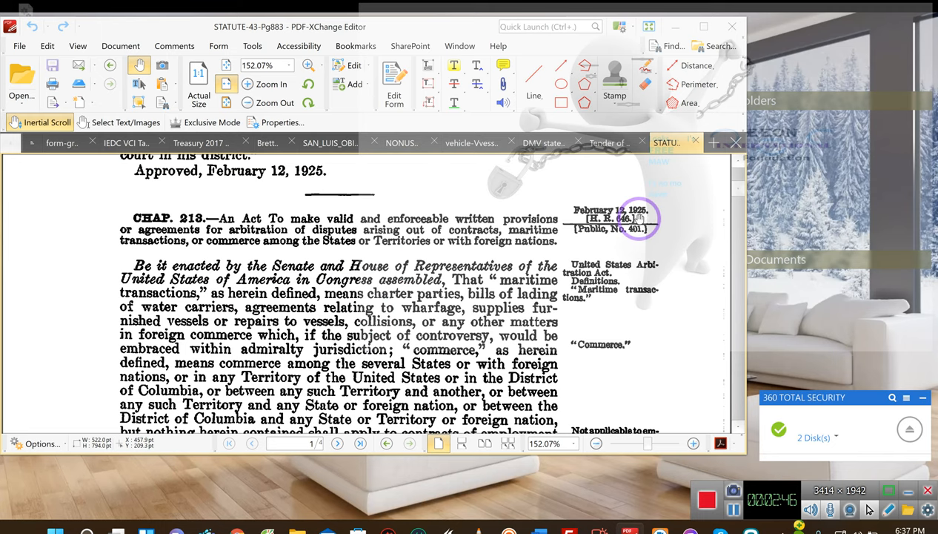
# Continue scrolling through Sections 5–7 on page 884 onto page 885 at Section 9.
pyautogui.scroll(-3)
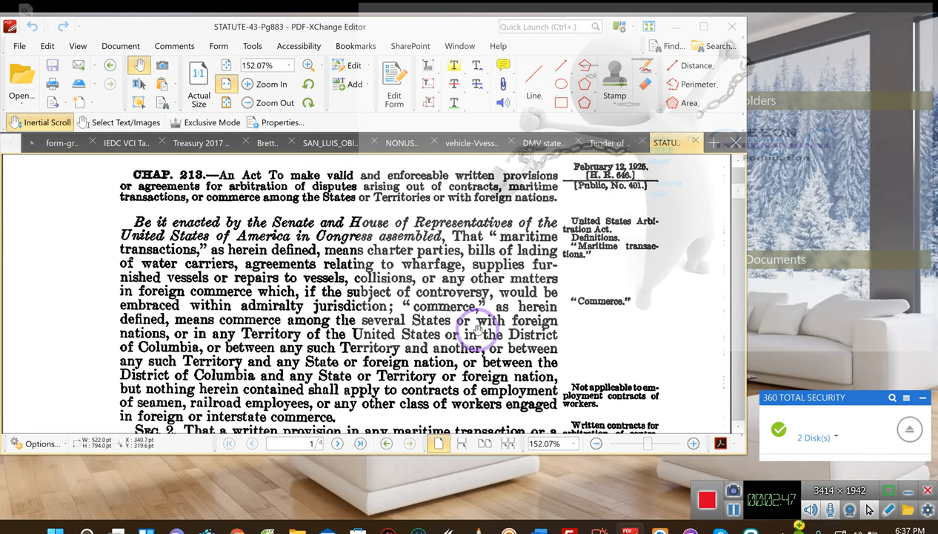
pyautogui.scroll(-3)
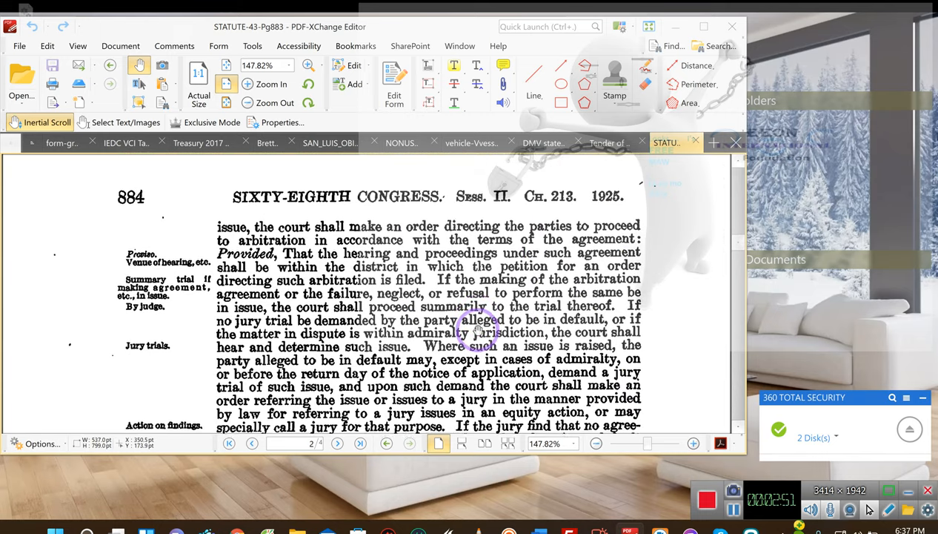
pyautogui.scroll(-3)
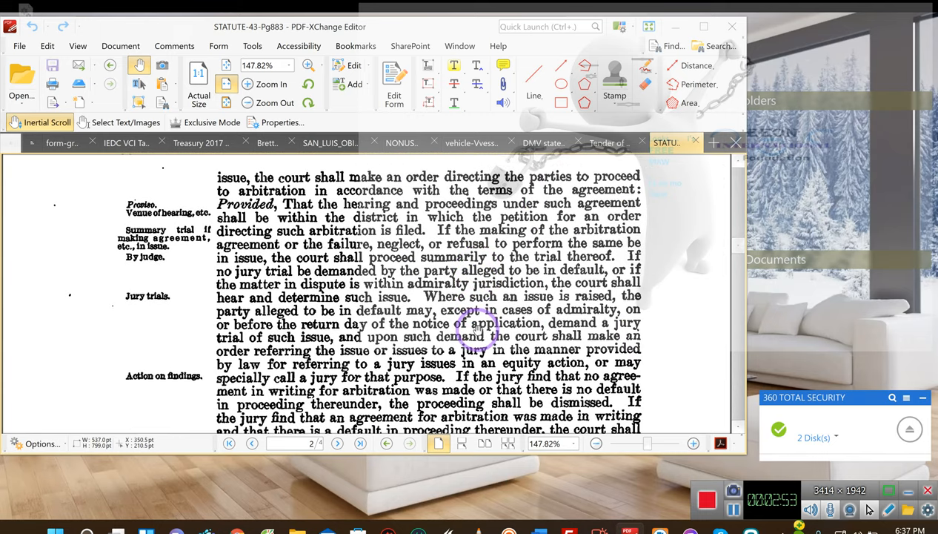
pyautogui.scroll(-3)
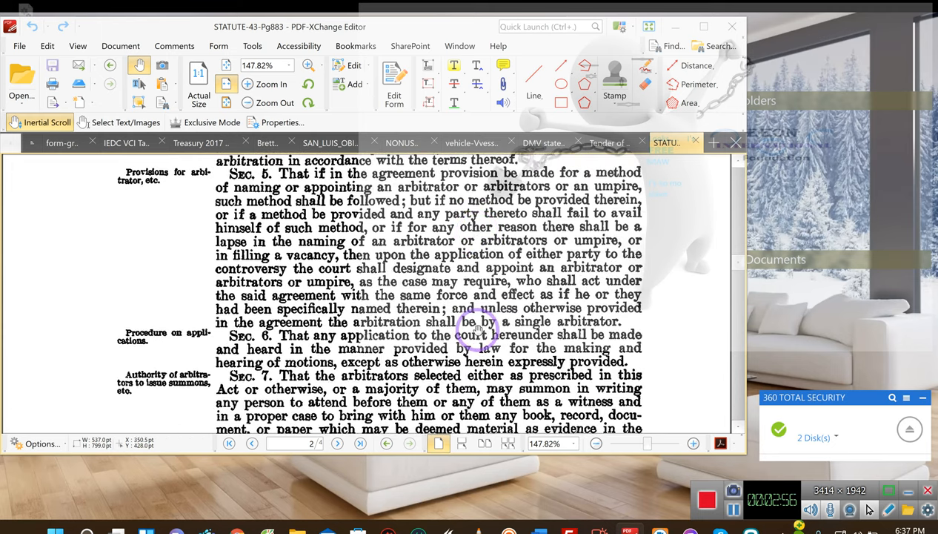
pyautogui.scroll(-3)
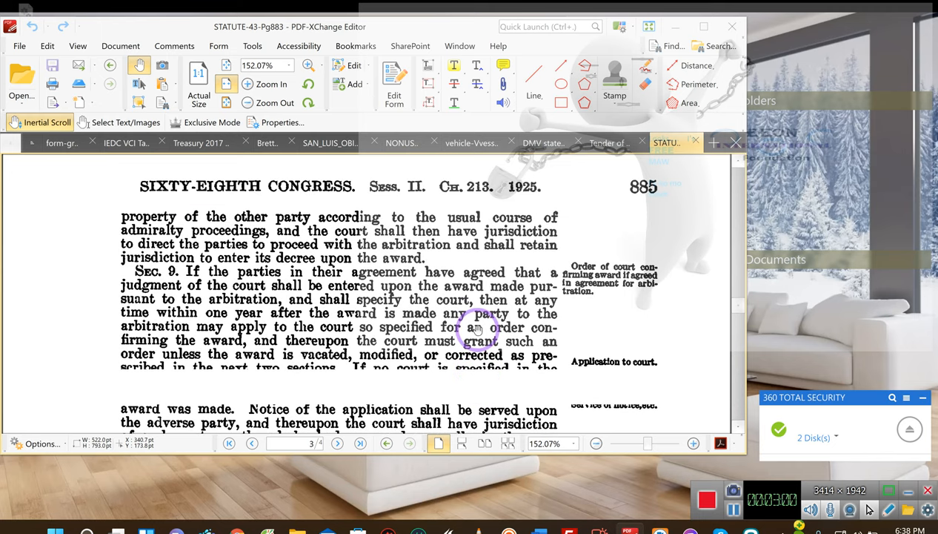
# Scroll through Section 9's service-of-notice rules on page 885 toward page 886.
pyautogui.scroll(-3)
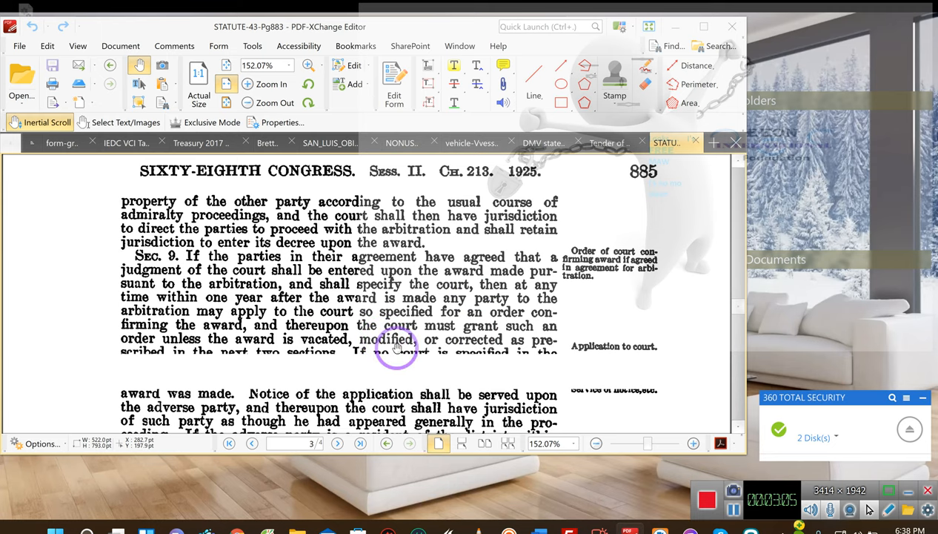
pyautogui.scroll(-3)
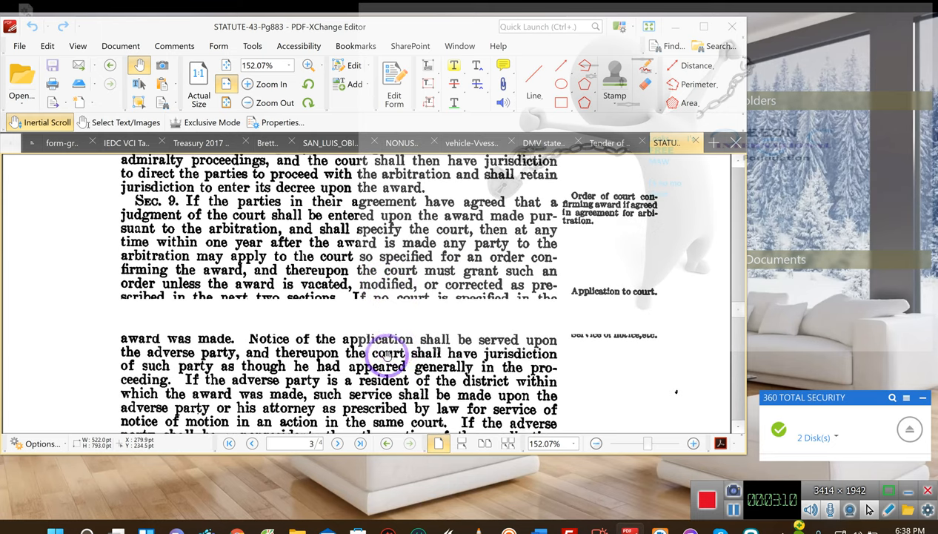
pyautogui.scroll(-3)
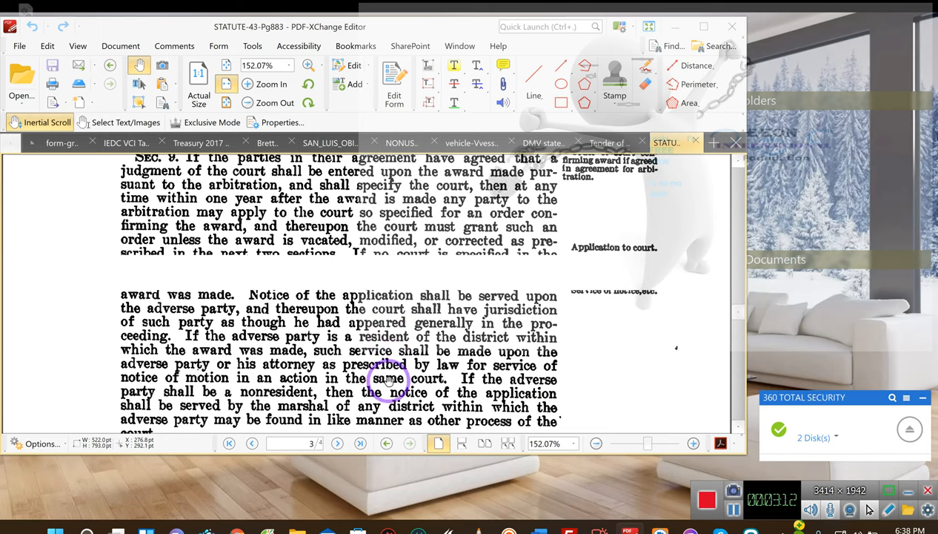
pyautogui.scroll(-3)
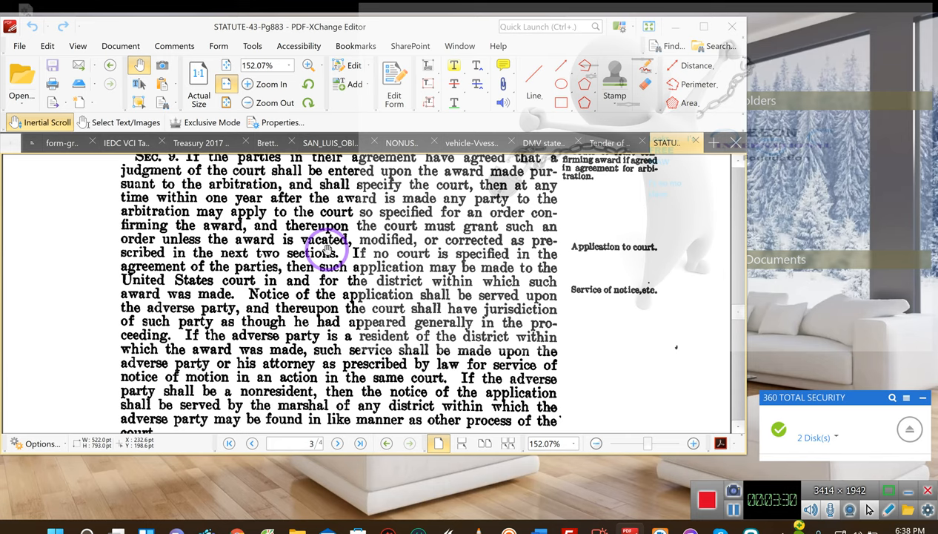
# Scroll on past Section 13 briefly, ending at Section 10's grounds for vacating an award.
pyautogui.scroll(-3)
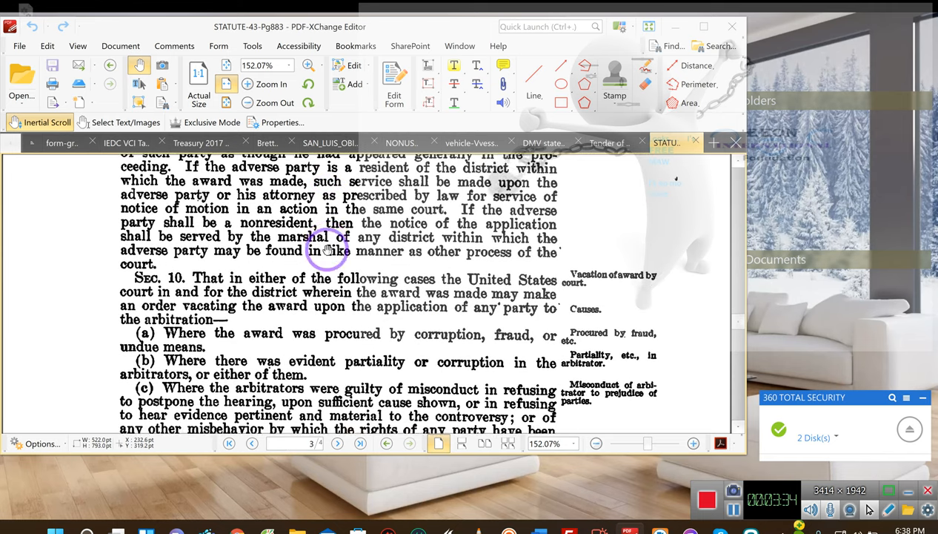
pyautogui.scroll(-3)
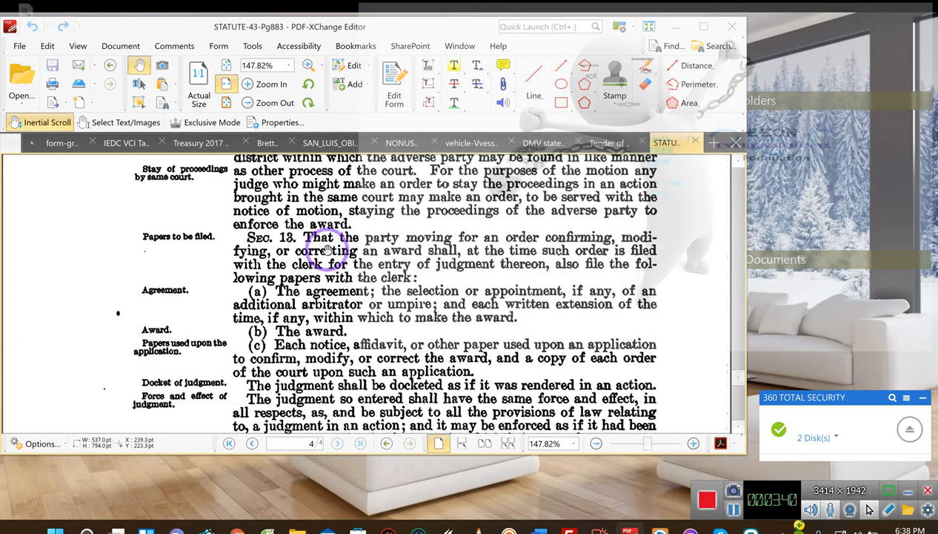
pyautogui.scroll(-3)
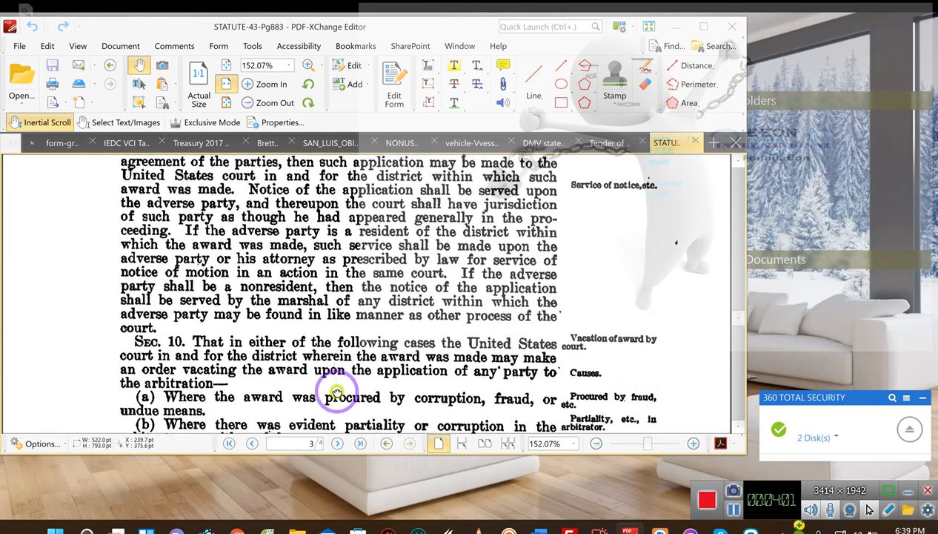
# Scroll past Sections 10 and 11 to Section 12 at the bottom of page 885 and place the cursor in its text.
pyautogui.scroll(-3)
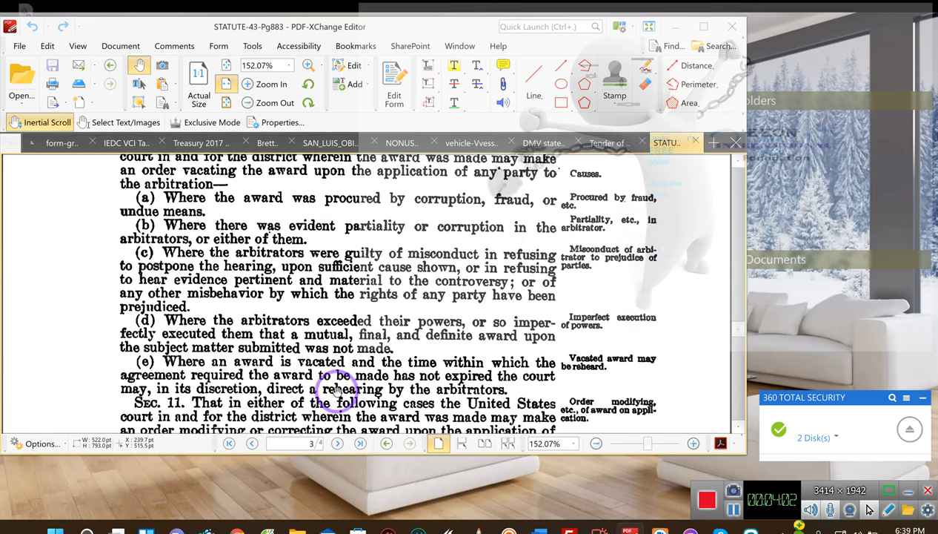
pyautogui.scroll(-3)
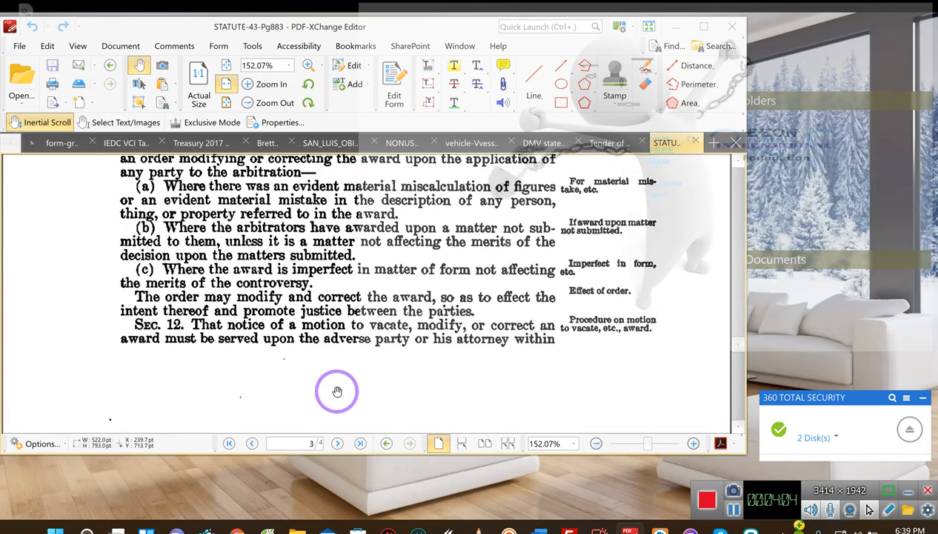
pyautogui.scroll(-3)
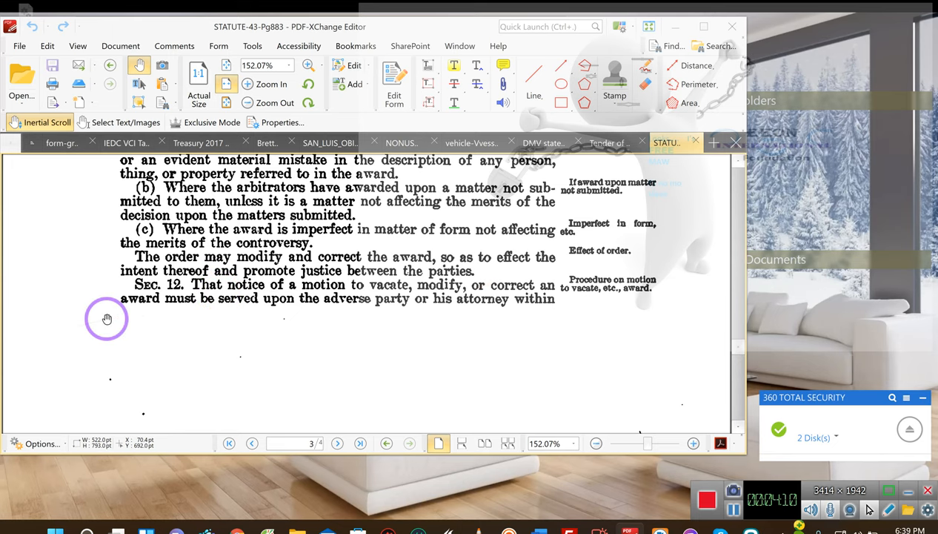
pyautogui.moveTo(304, 288)
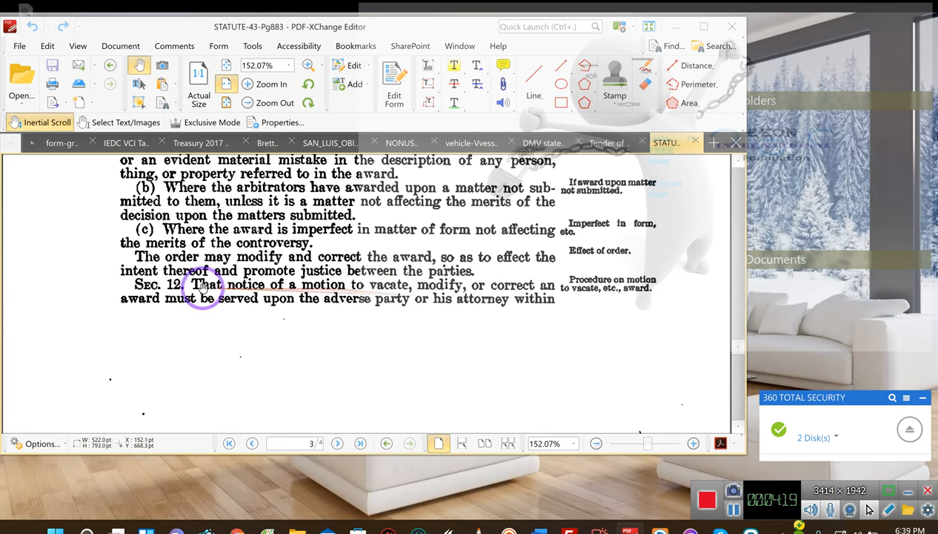
pyautogui.click(338, 443)
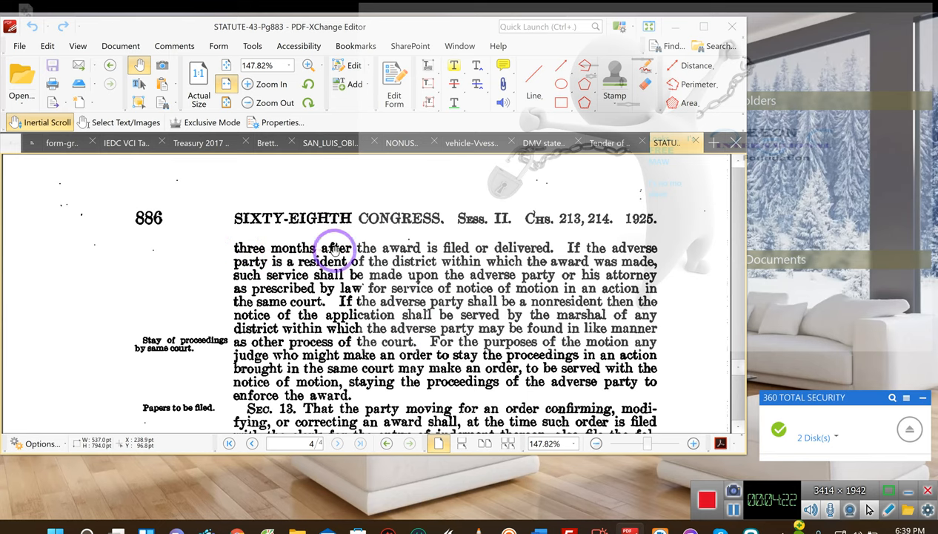
pyautogui.moveTo(584, 255)
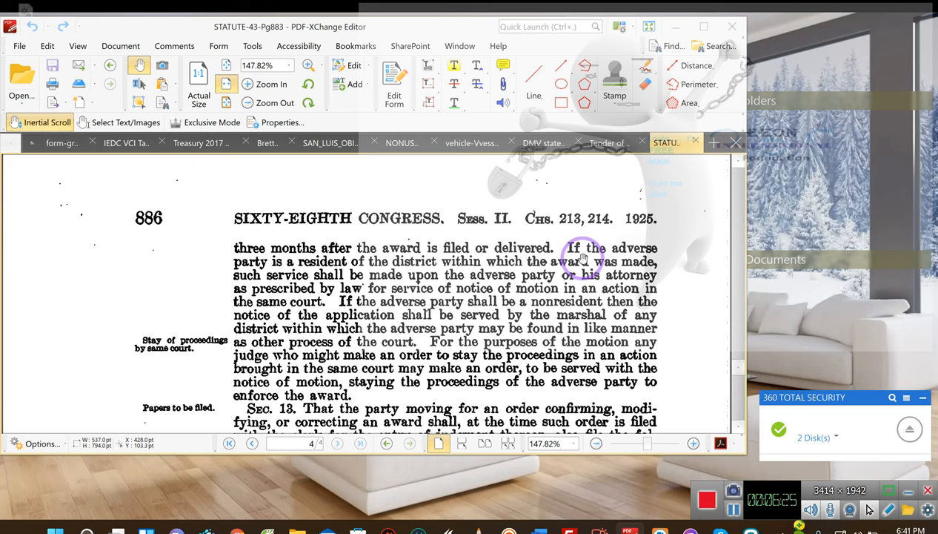
pyautogui.moveTo(630, 259)
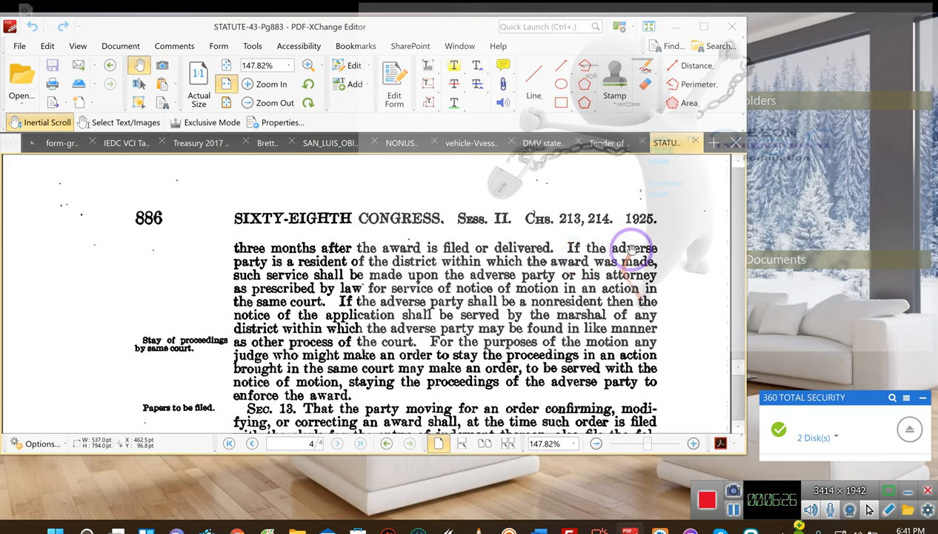
pyautogui.moveTo(667, 202)
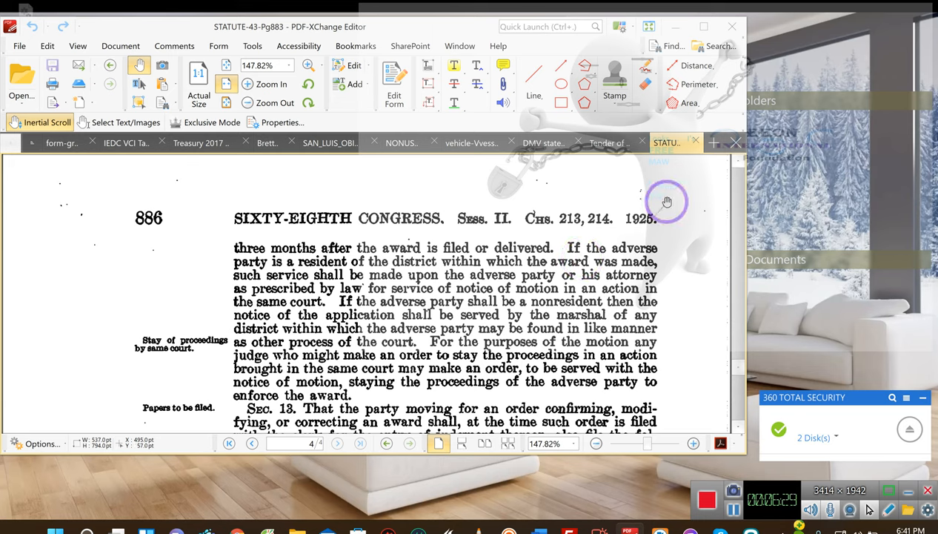
pyautogui.moveTo(665, 222)
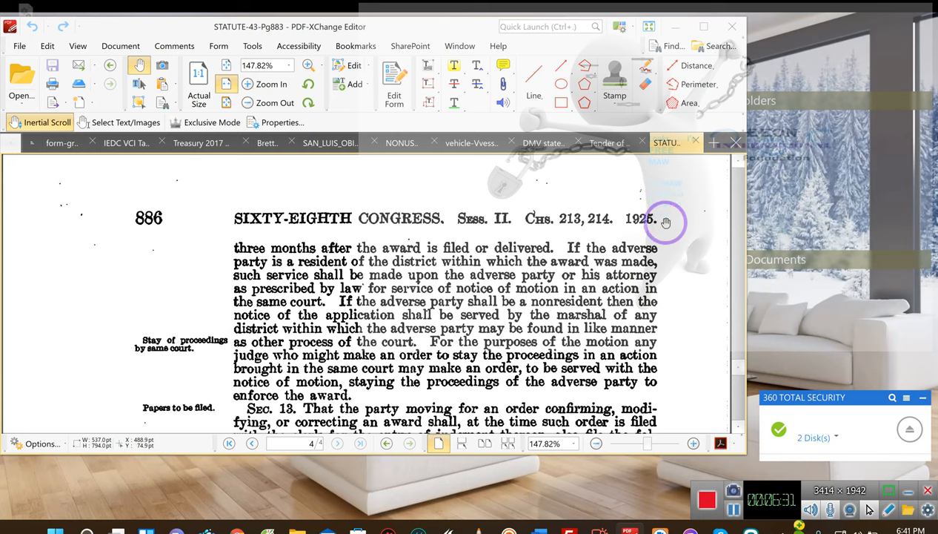
pyautogui.moveTo(643, 234)
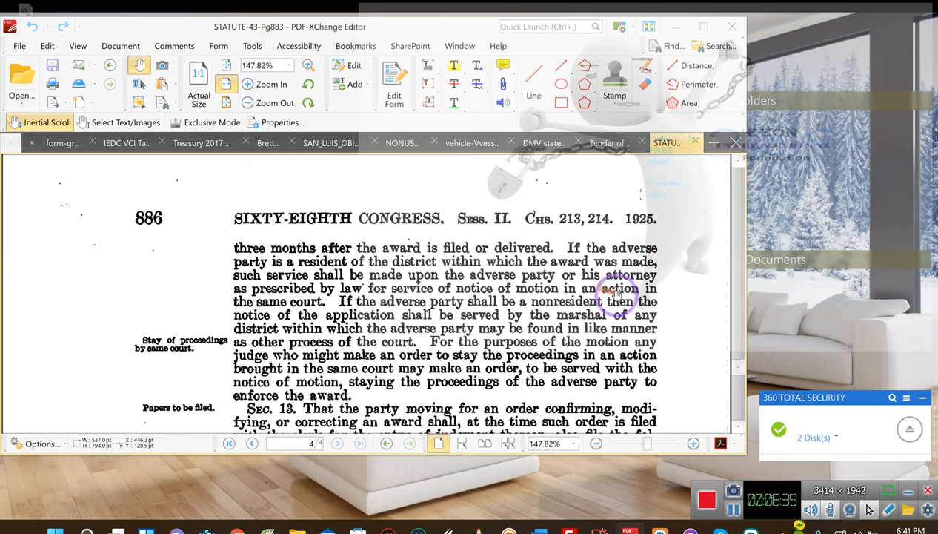
pyautogui.moveTo(534, 355)
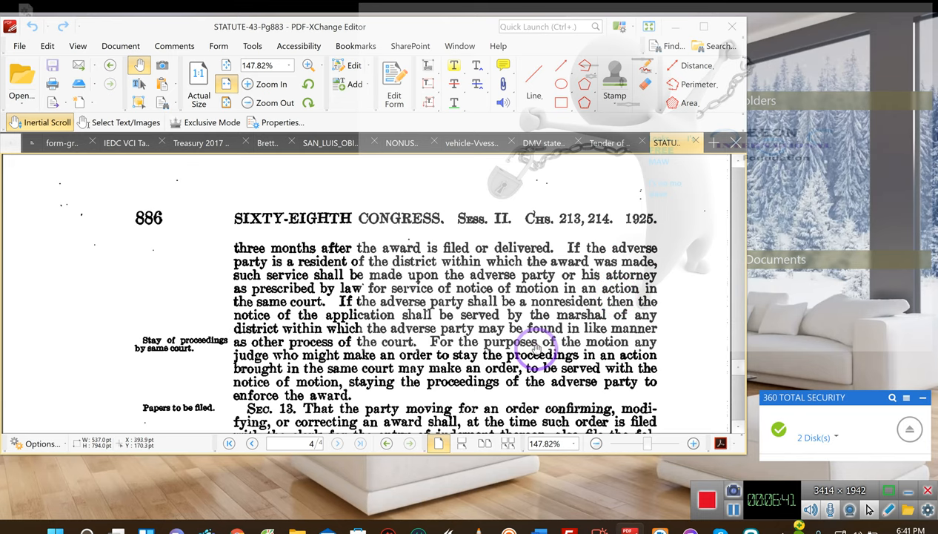